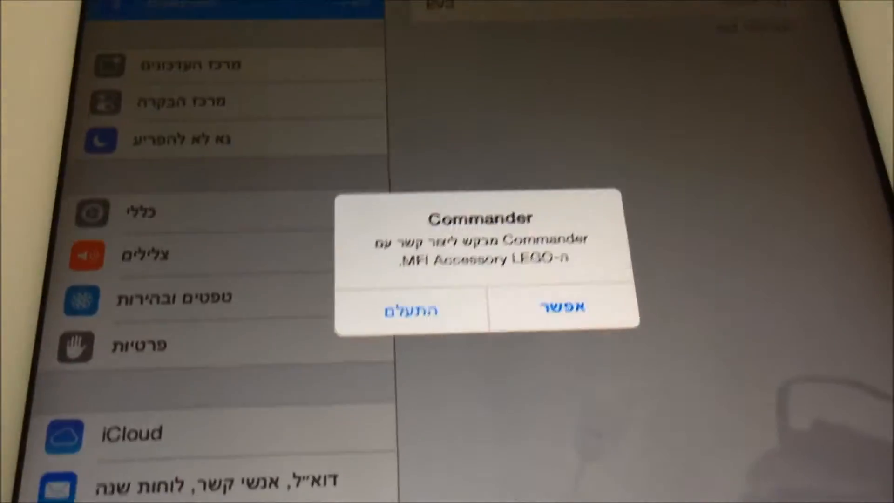
- Allow Commander to communicate with the LEGO MFi accessory in the iOS alert
click(562, 306)
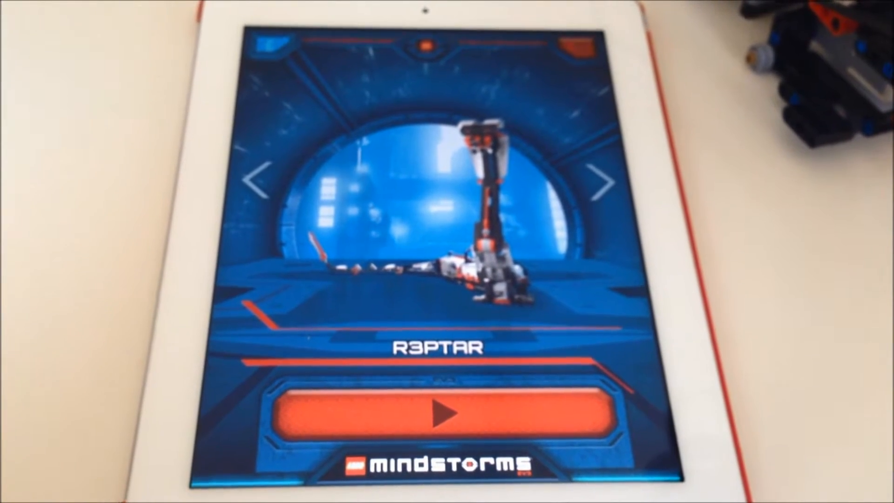
- Start the R3PTAR robot with the orange play button so its control screen loads
click(439, 411)
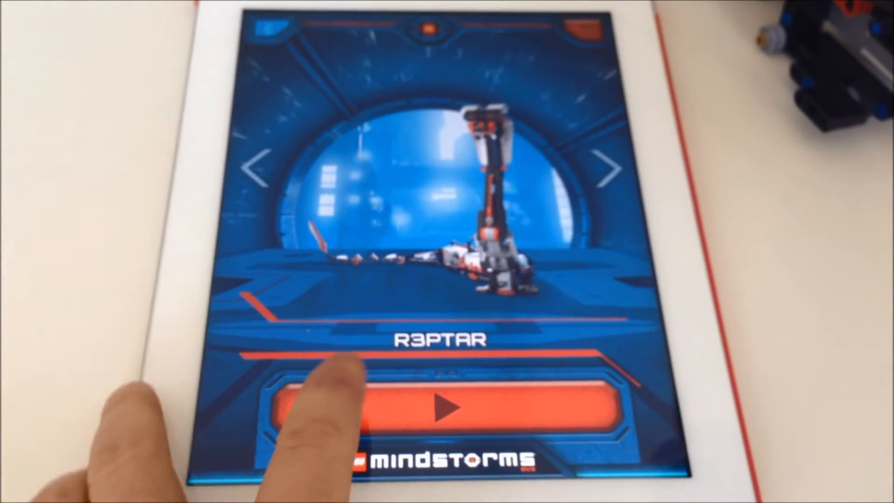
click(446, 411)
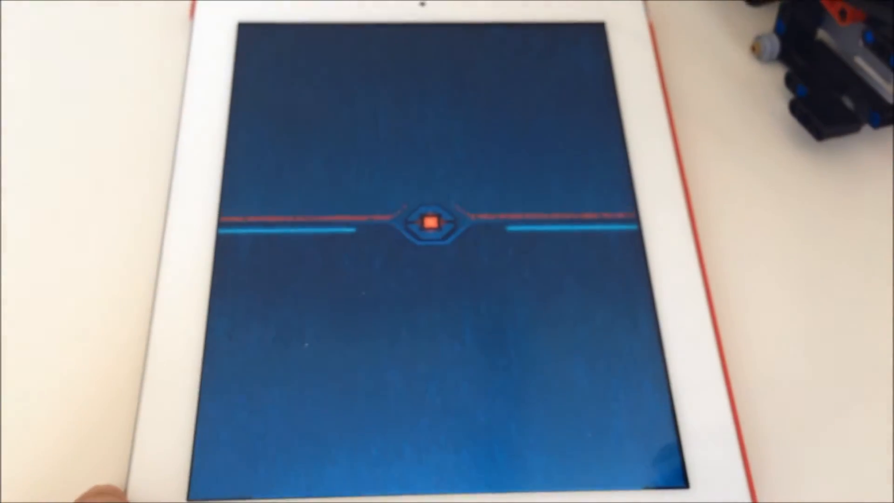